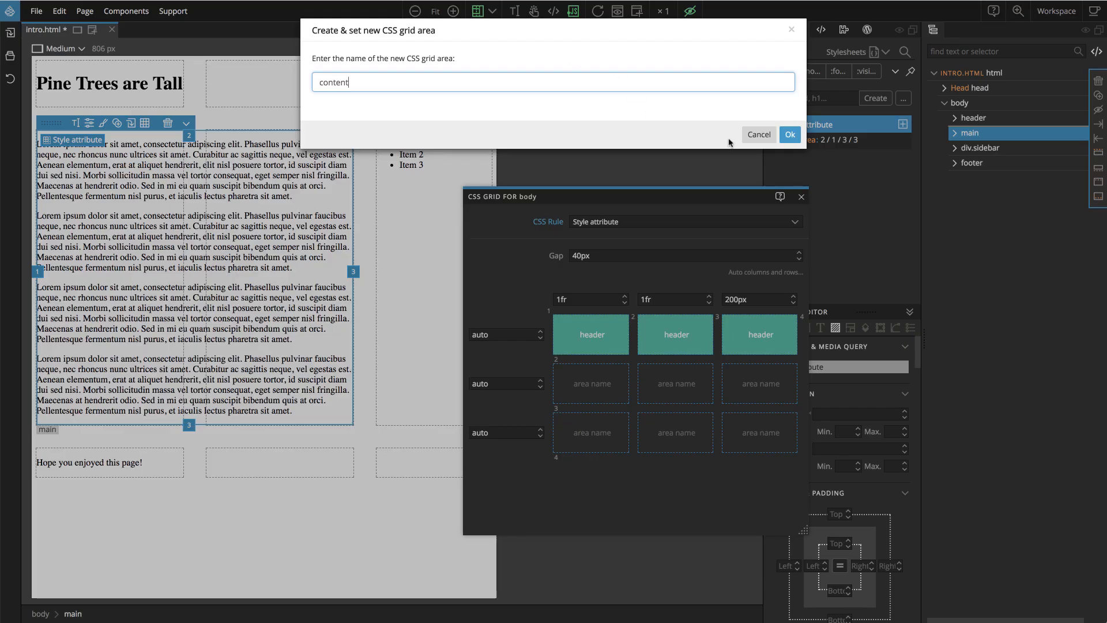
# Confirm the new grid area named content for the body grid's main section.
pyautogui.click(788, 133)
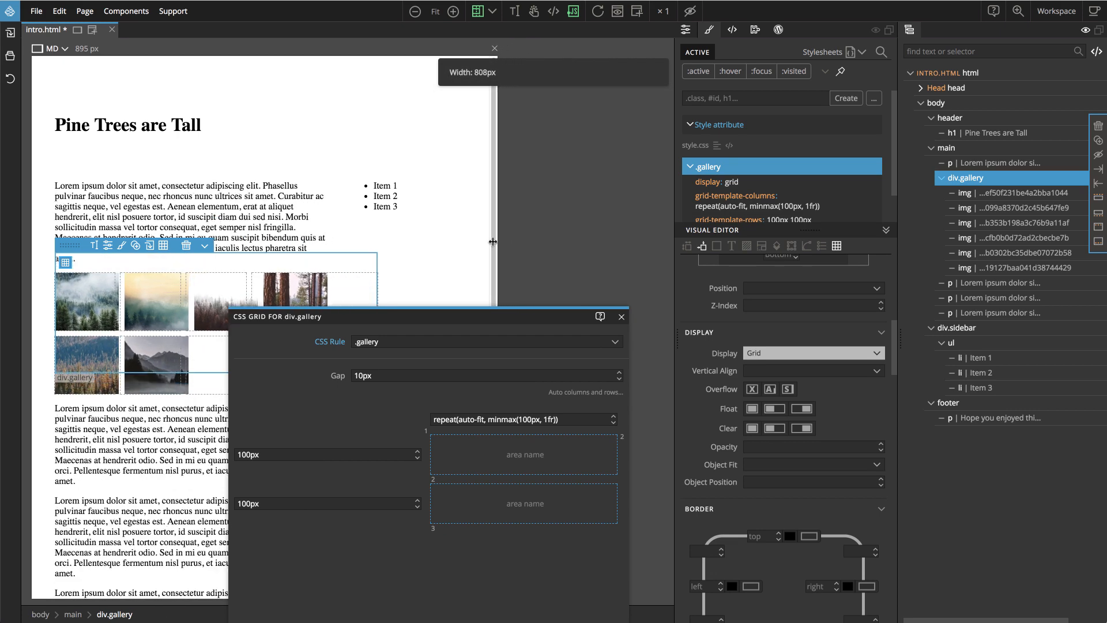
# Narrow the page width so the auto-fit gallery grid reflows into fewer columns.
pyautogui.moveTo(492, 241); pyautogui.dragTo(370, 241)
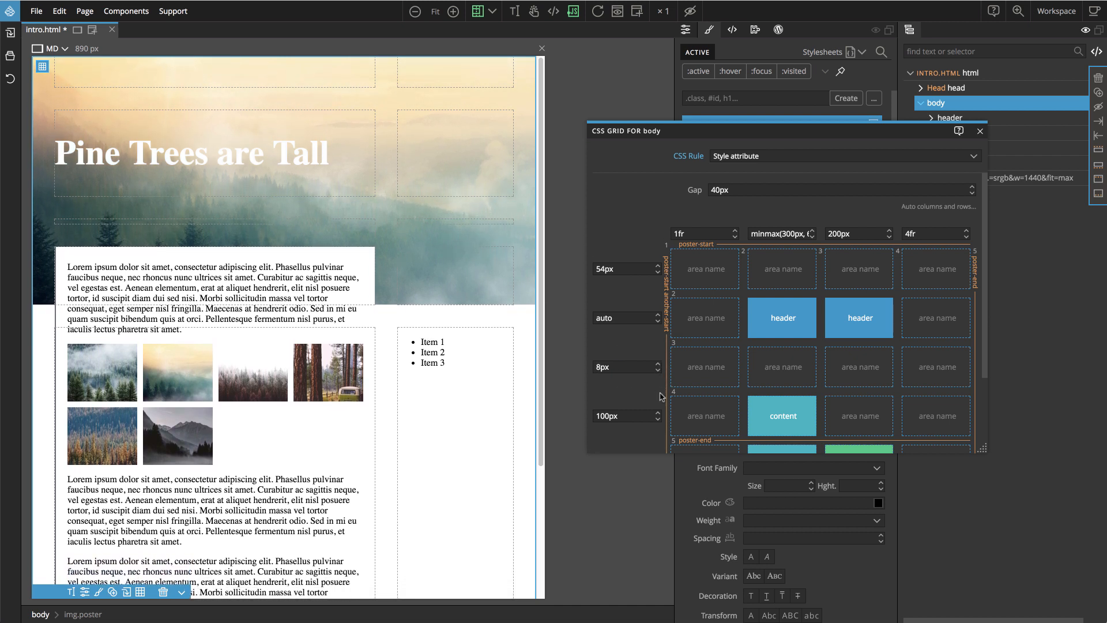
# Raise the body grid's third row height from 8px to 9px.
pyautogui.click(655, 363)
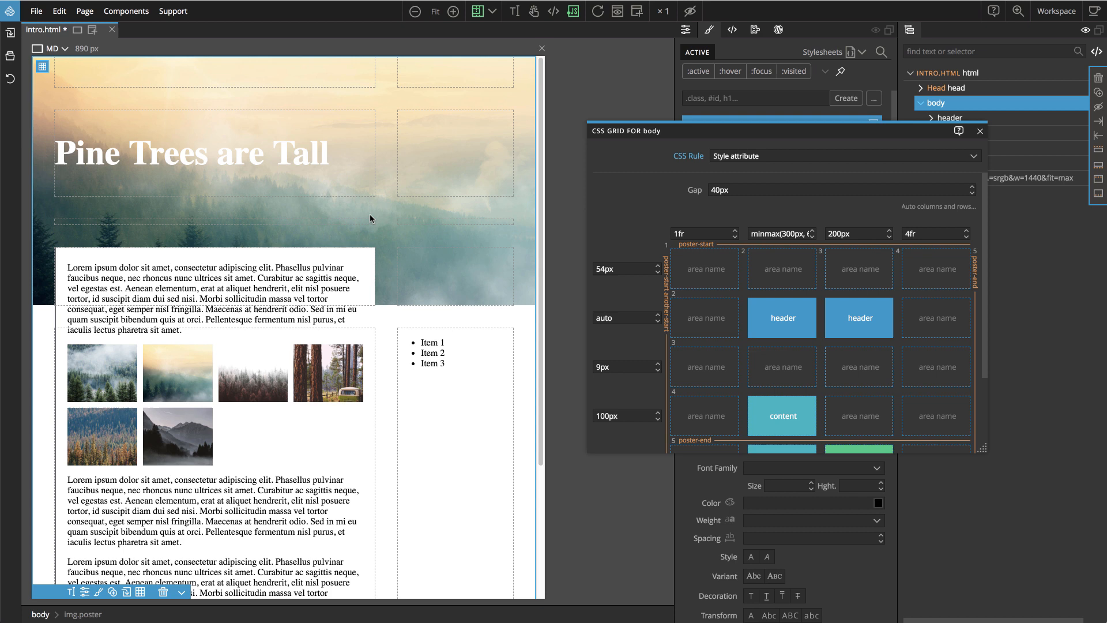
pyautogui.moveTo(452, 223)
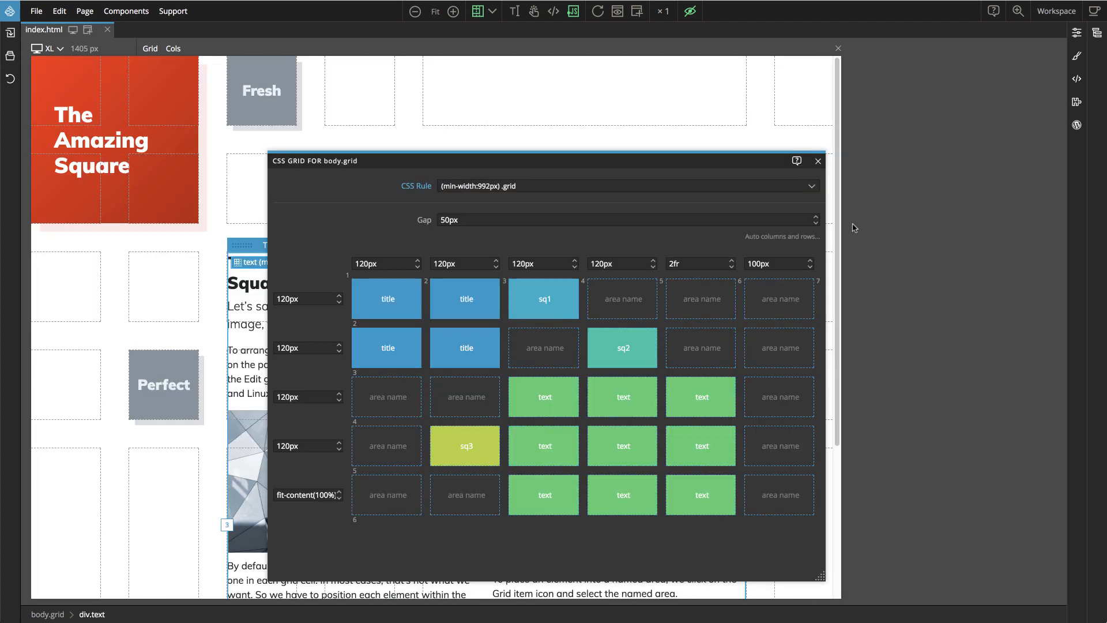
# Close the CSS Grid panel to reveal the page's named areas title, sq1, sq2, sq3 and text.
pyautogui.click(817, 161)
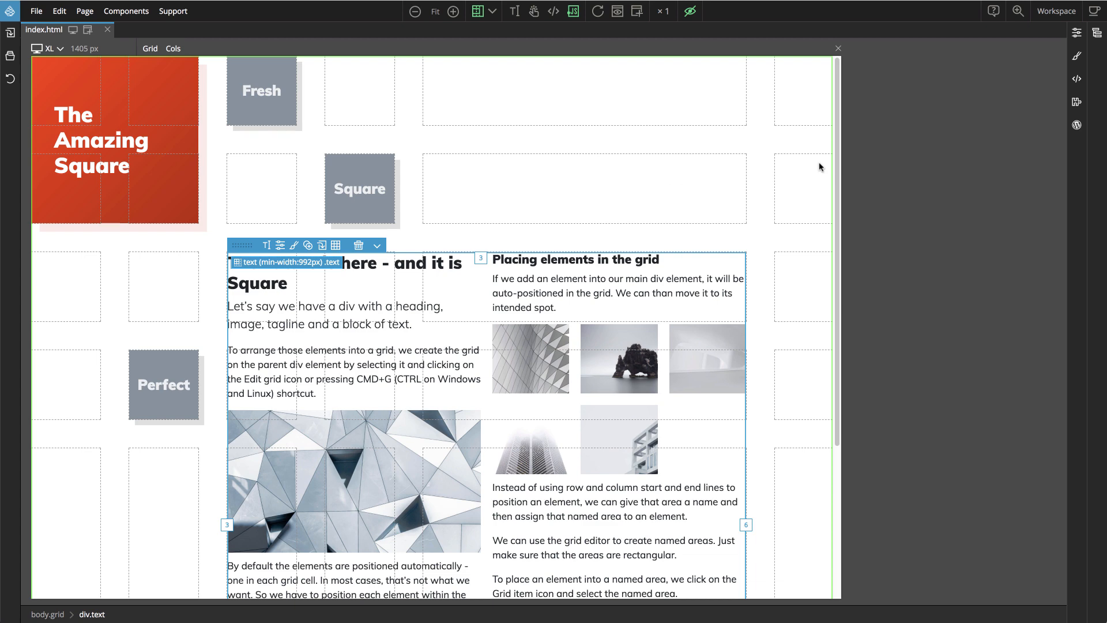